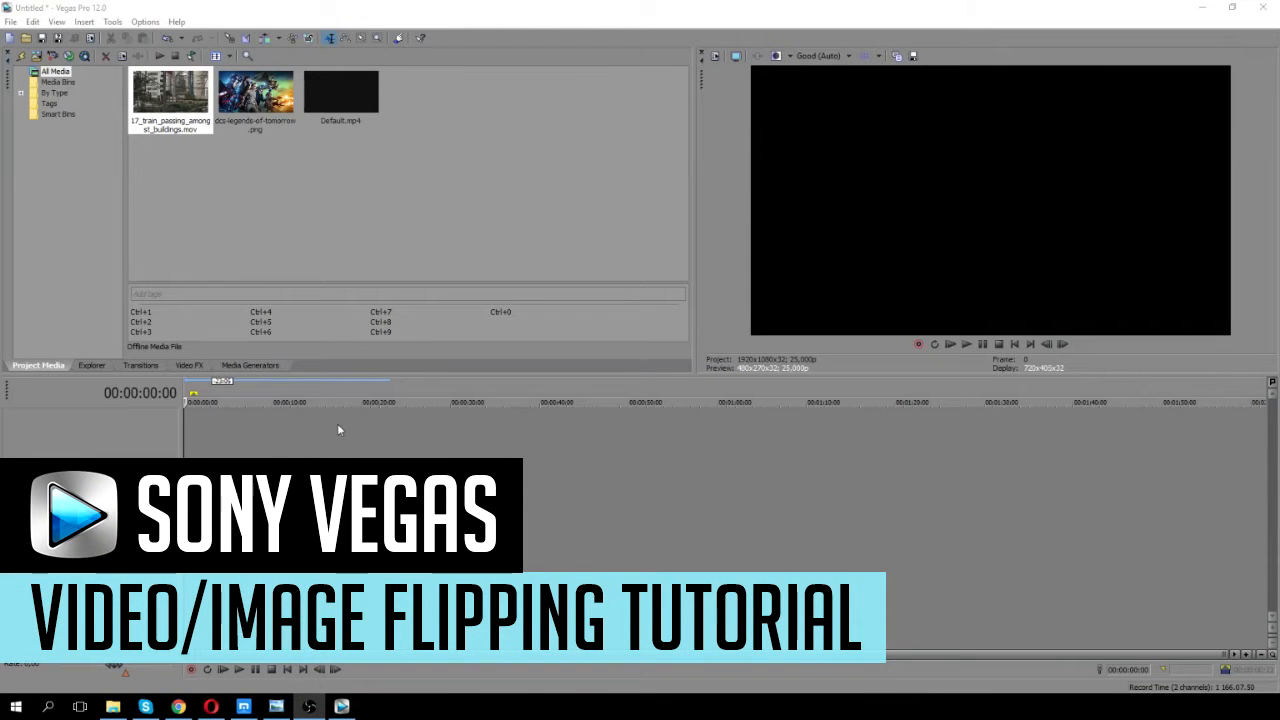
mouse_move(344, 432)
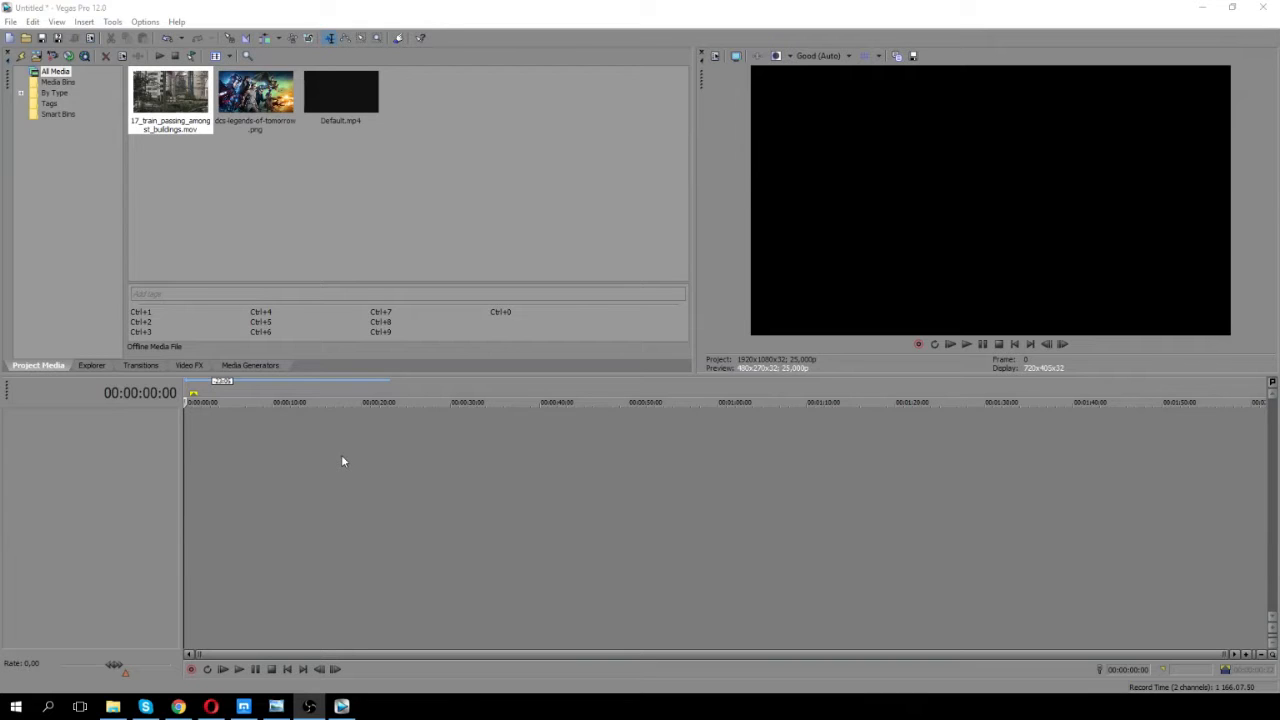
mouse_move(336, 458)
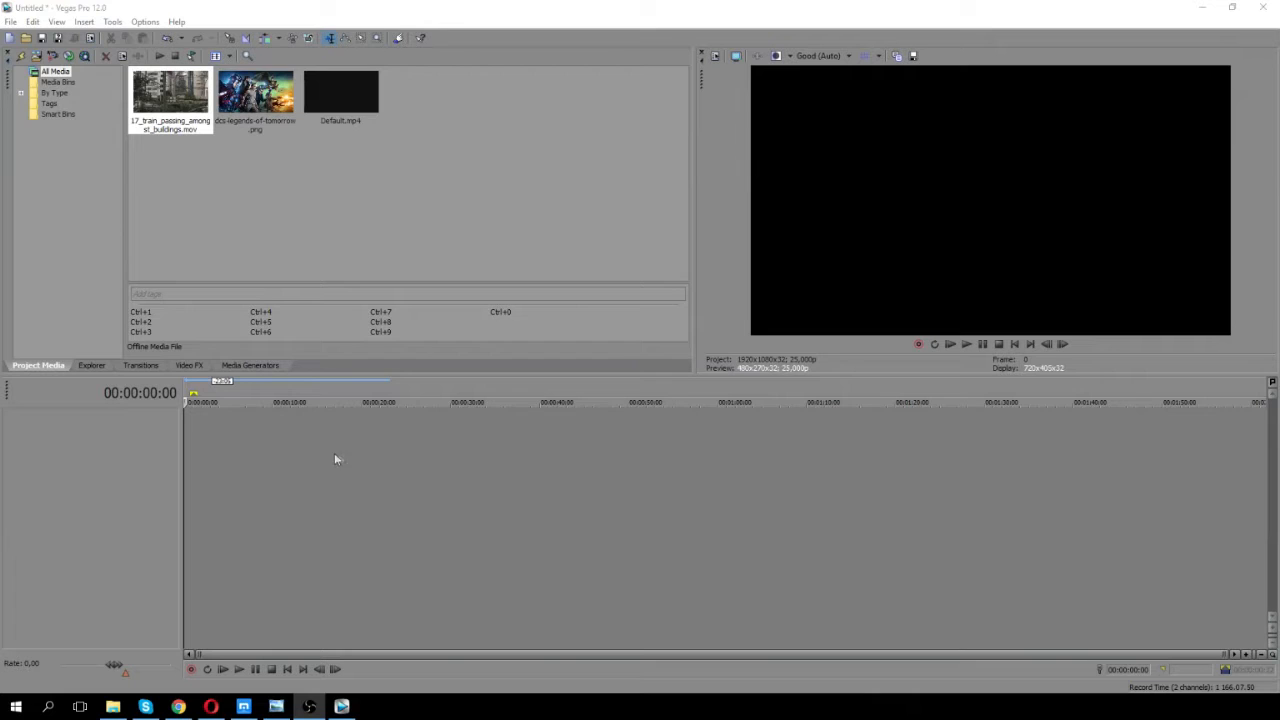
mouse_move(80, 456)
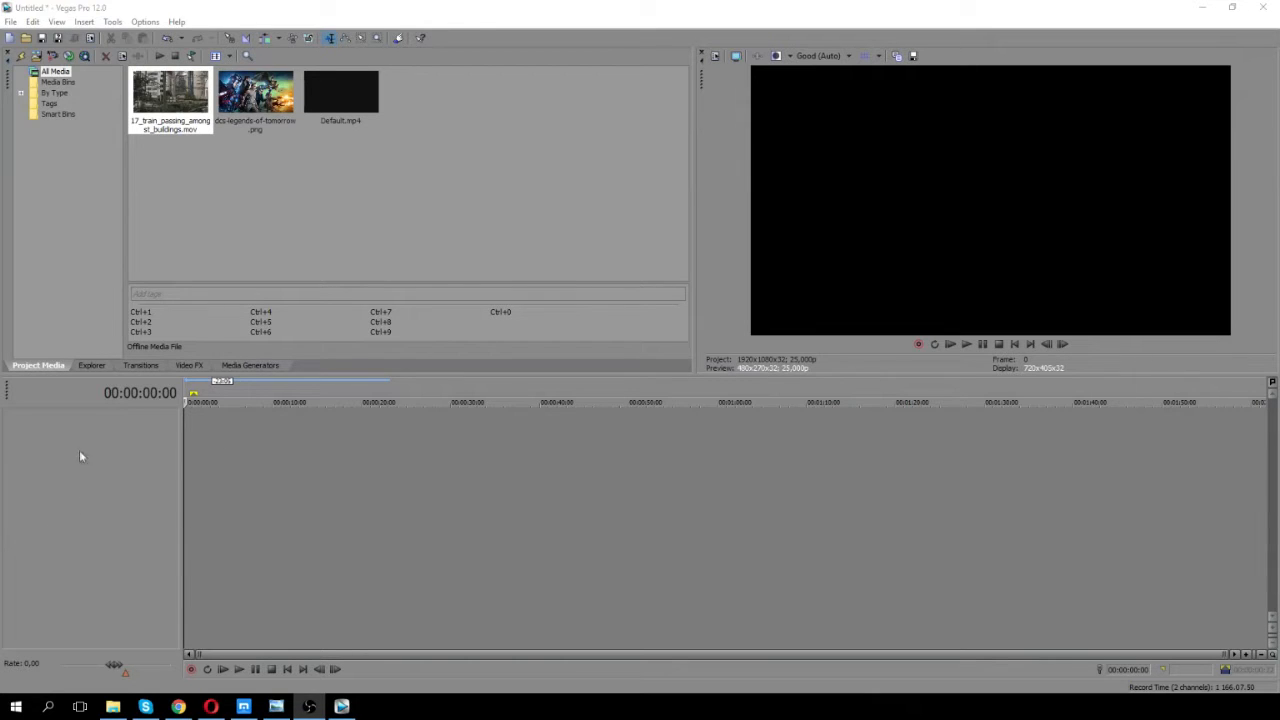
Insert a new empty video track and select the train clip in Project Media.
right_click(82, 456)
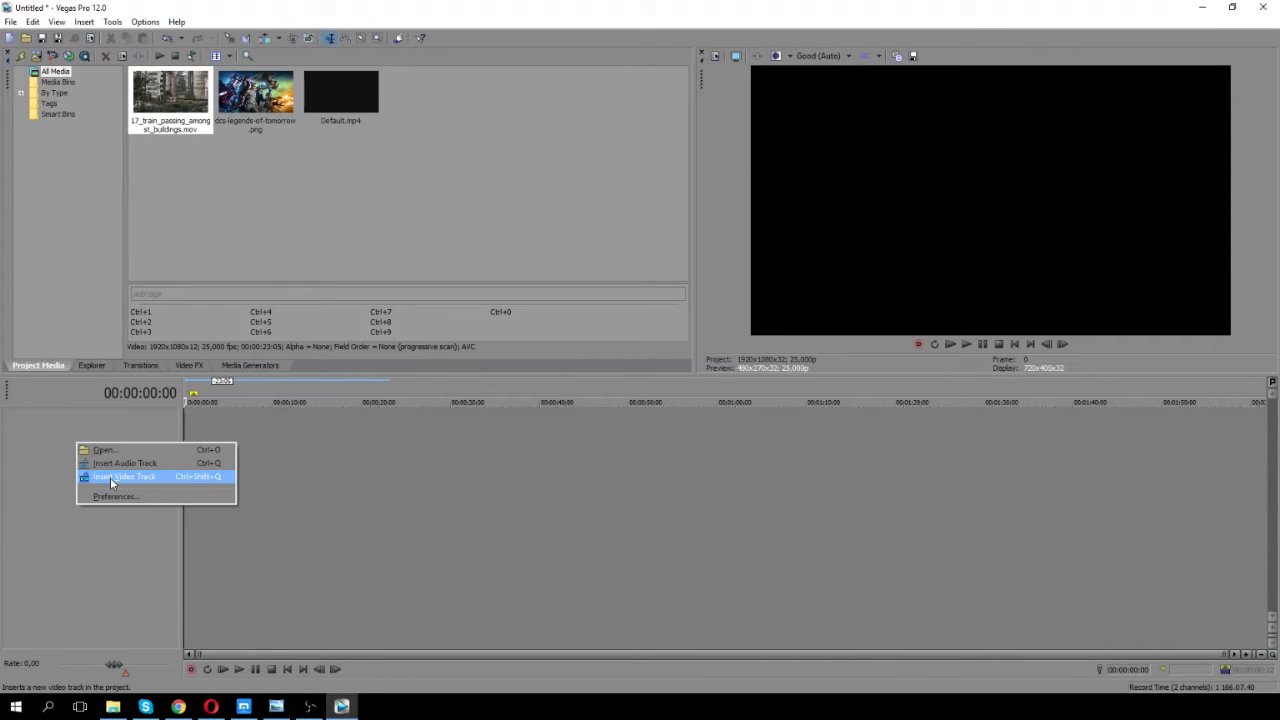
left_click(124, 476)
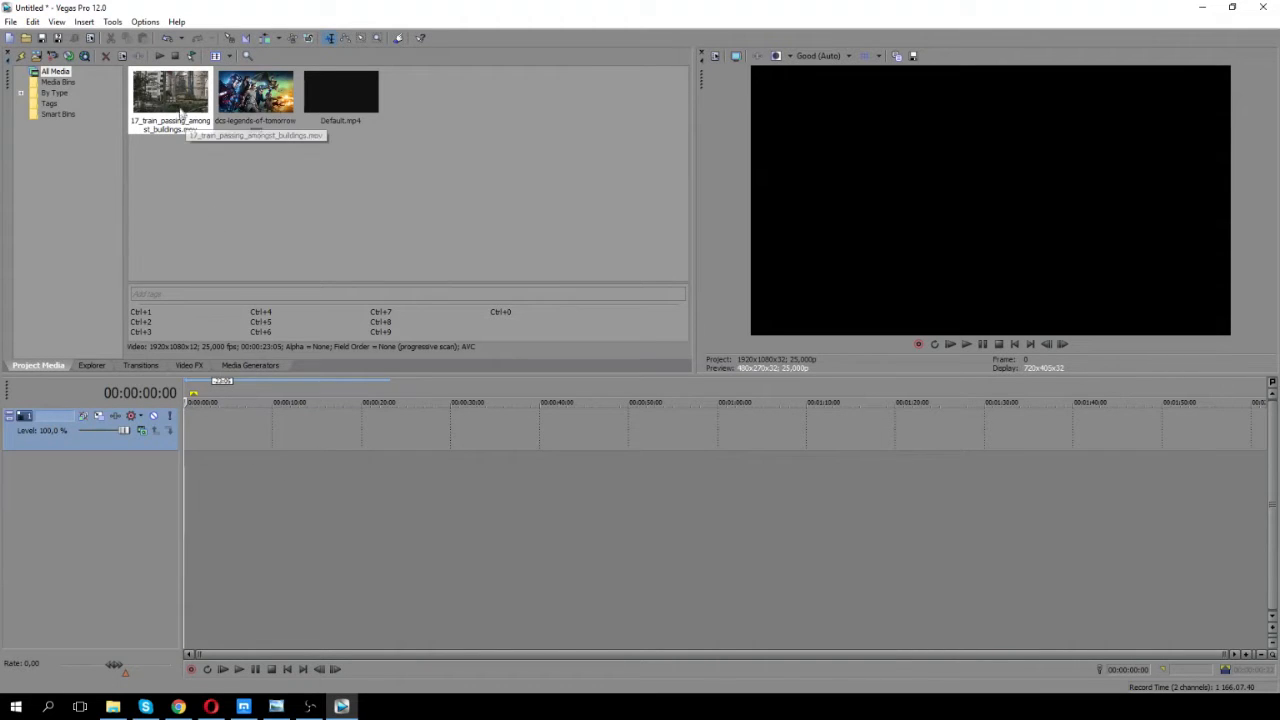
left_click(170, 94)
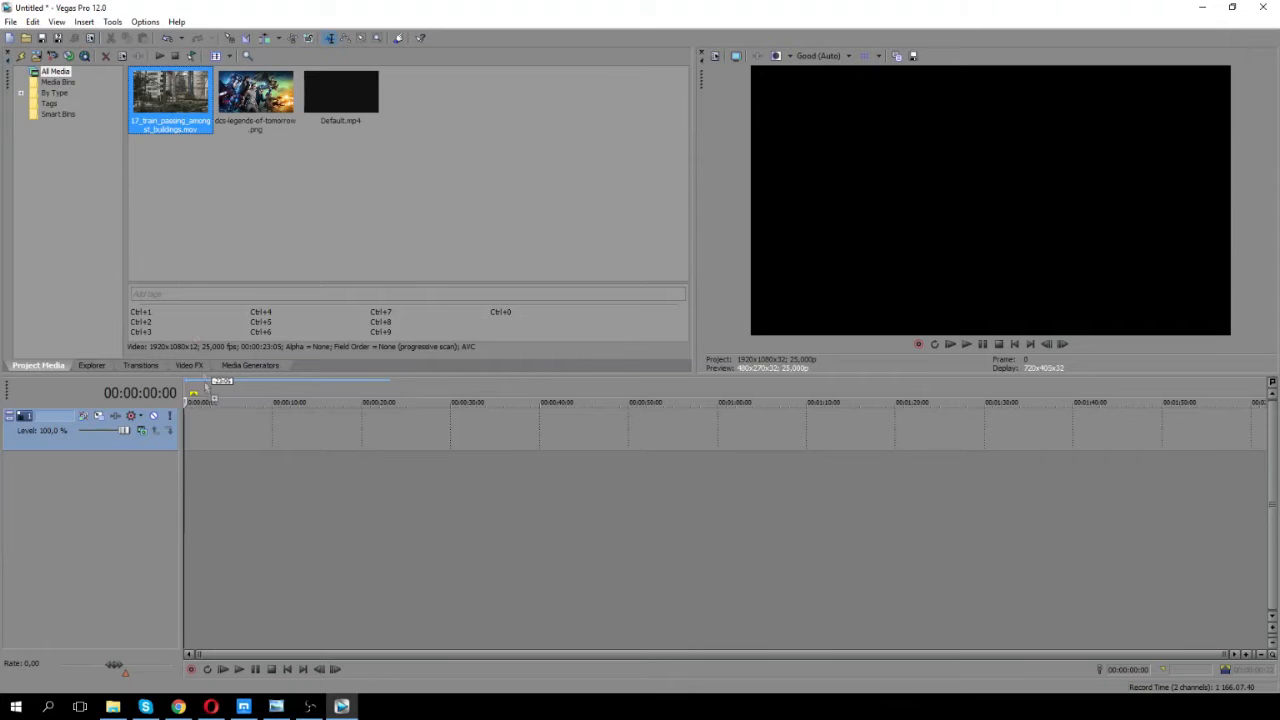
Drag the train clip from Project Media onto the new video track.
left_click_drag(170, 90, 290, 428)
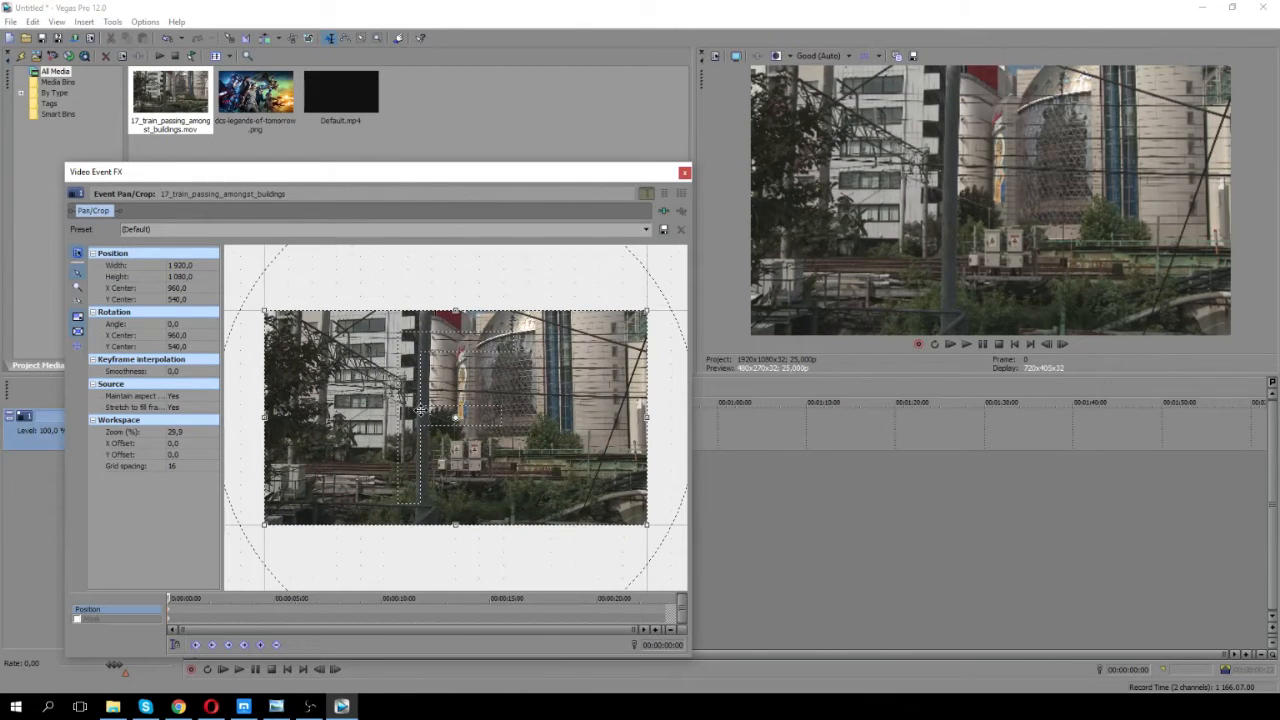
Reposition the train clip in the Pan/Crop frame and apply Flip Horizontal.
left_click_drag(420, 412, 510, 444)
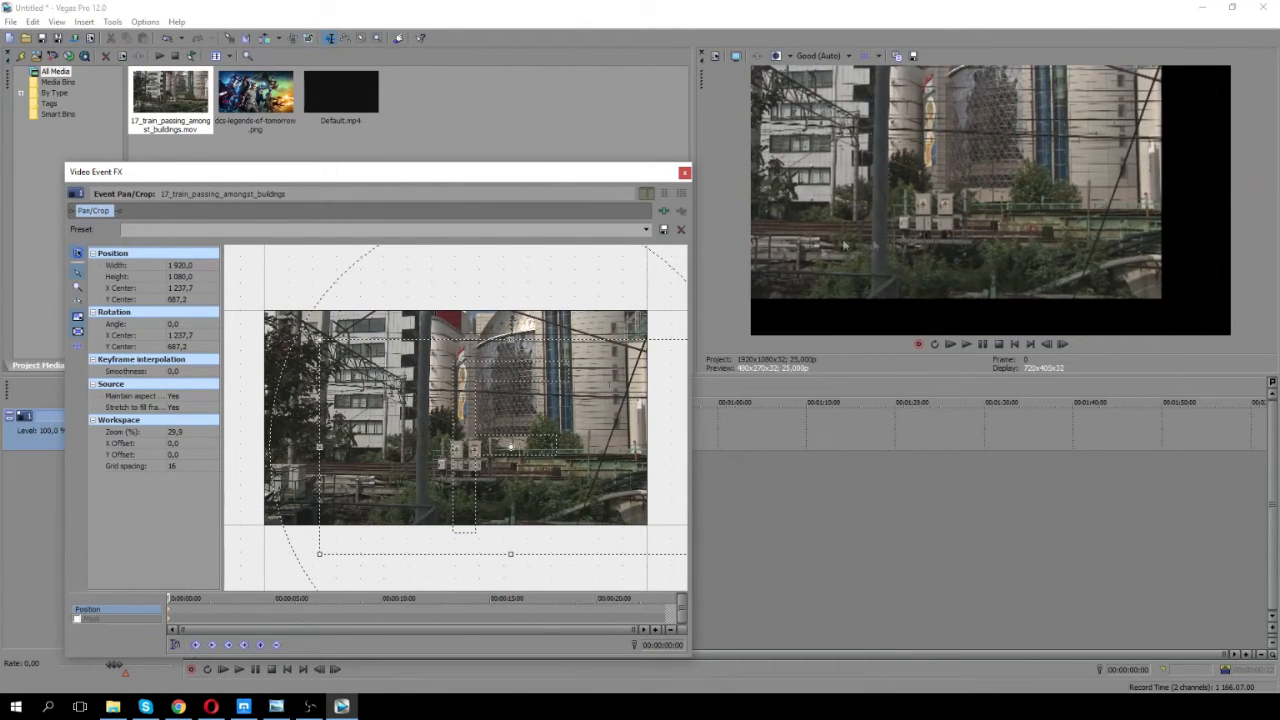
mouse_move(1016, 316)
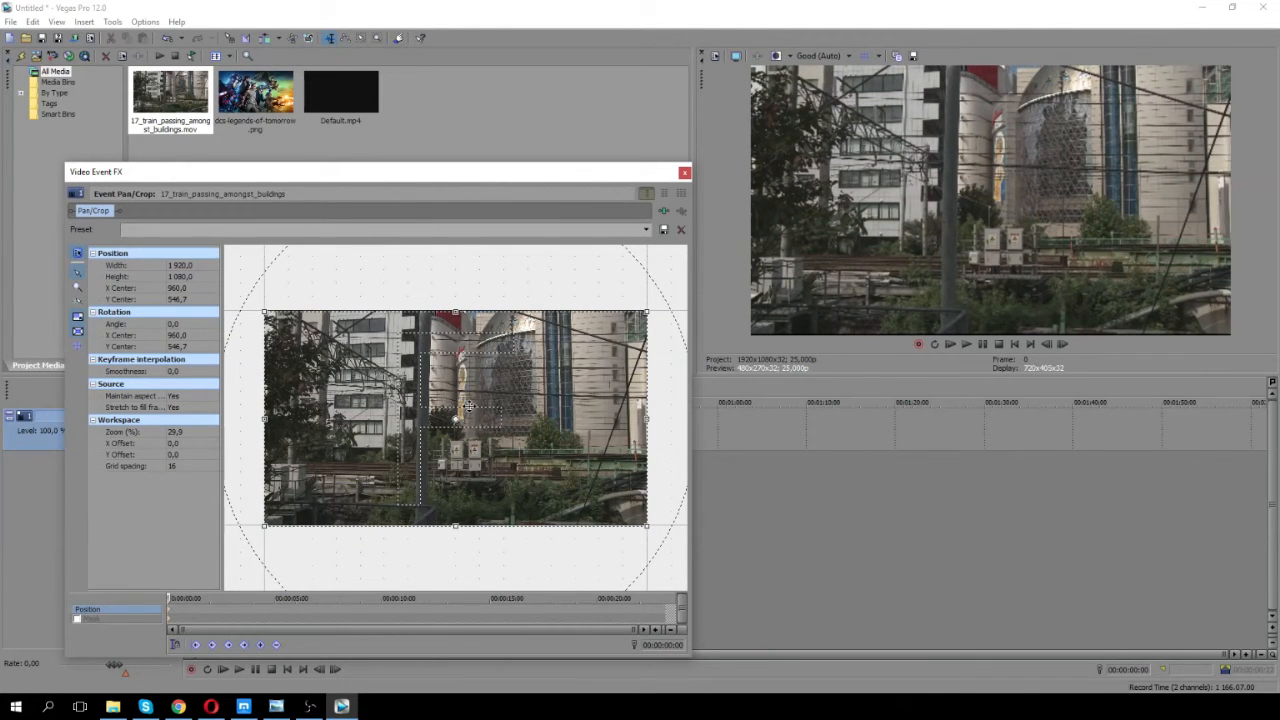
right_click(470, 404)
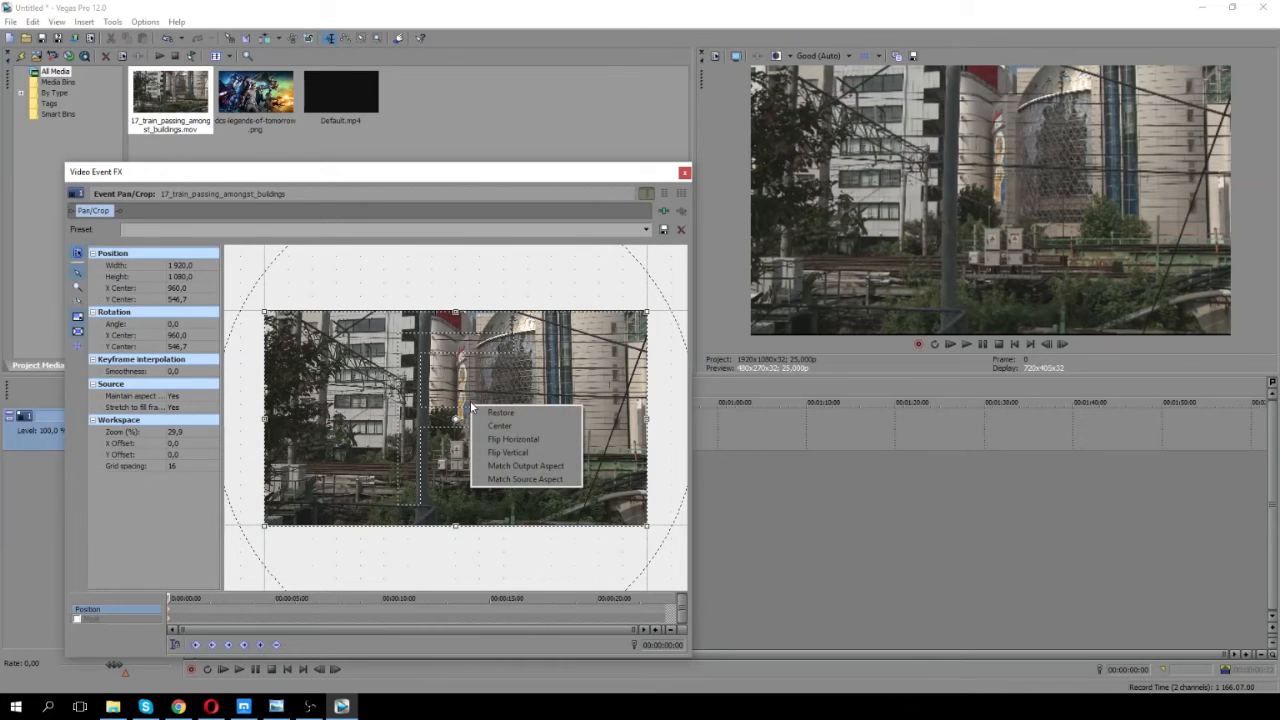
mouse_move(498, 426)
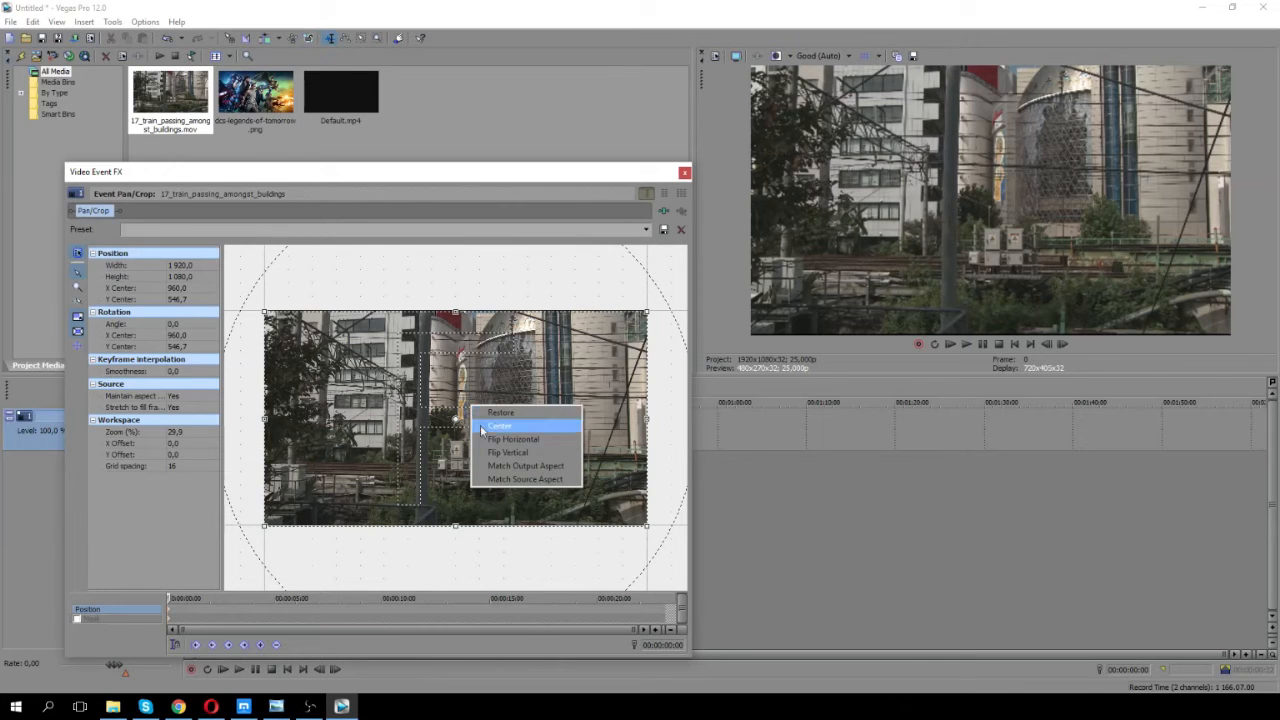
left_click(512, 440)
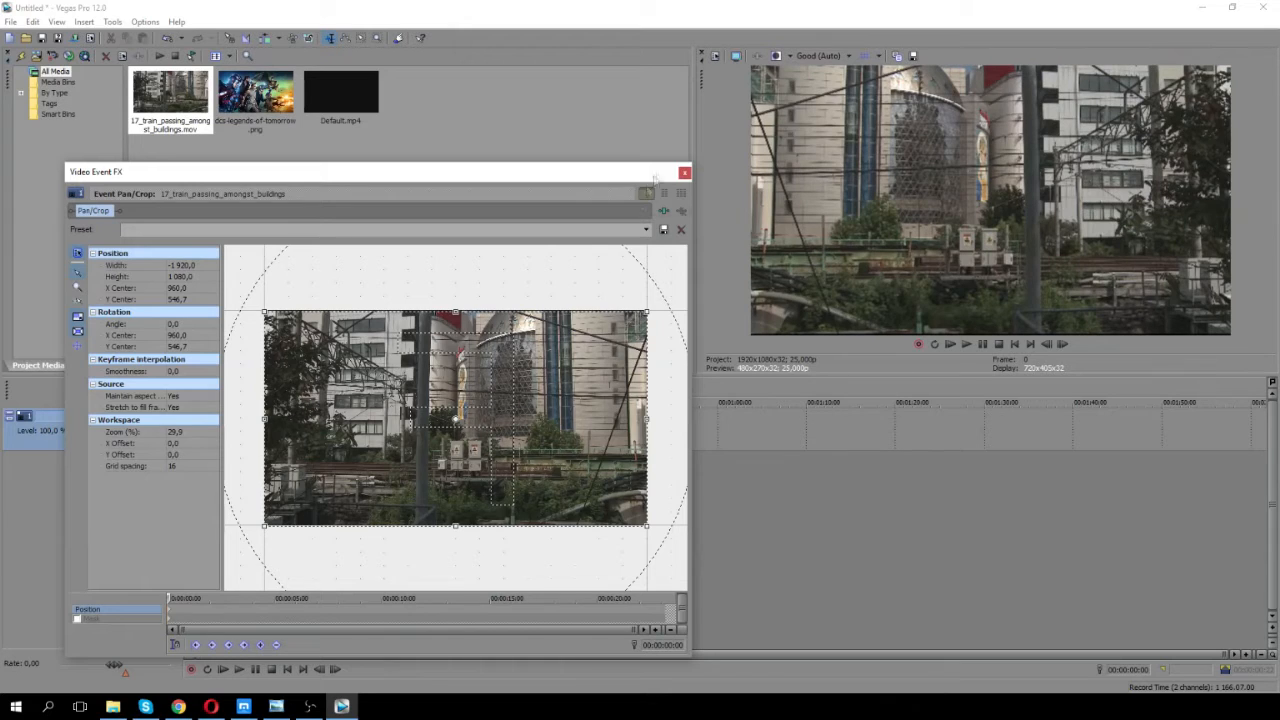
Close Pan/Crop, preview the mirrored train, then bring up the poster picture's Pan/Crop.
left_click(684, 172)
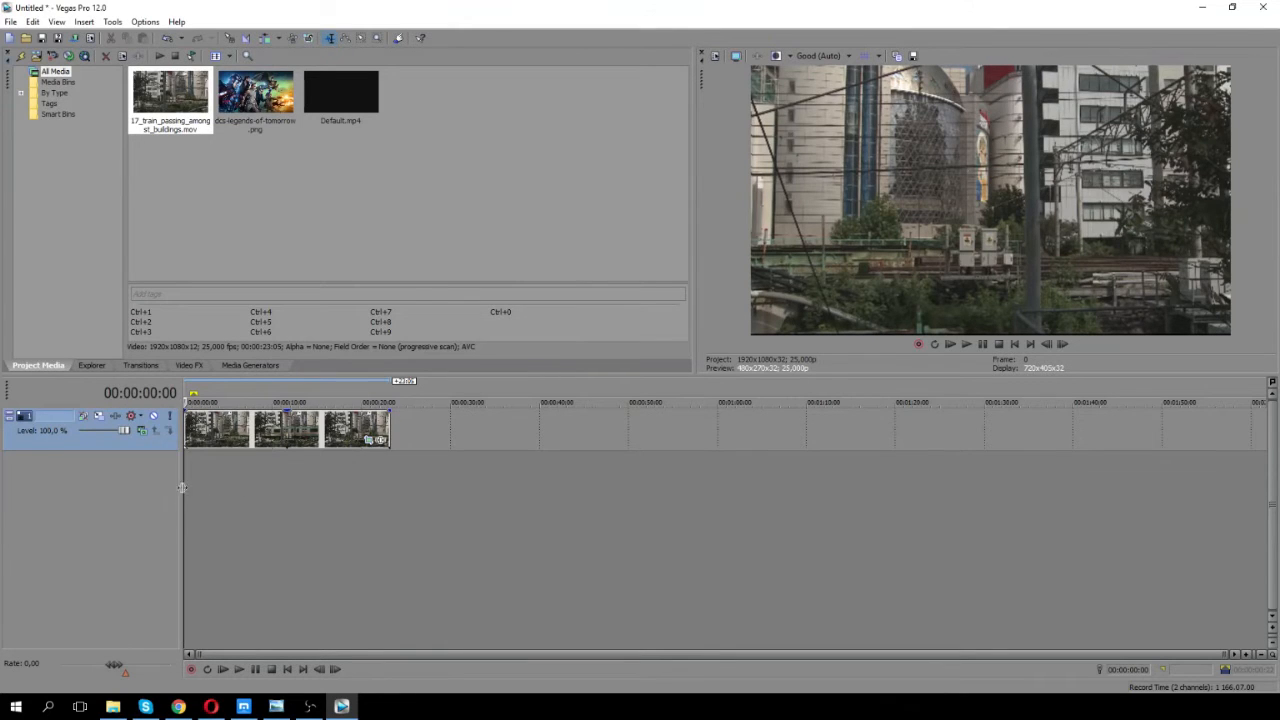
left_click(224, 668)
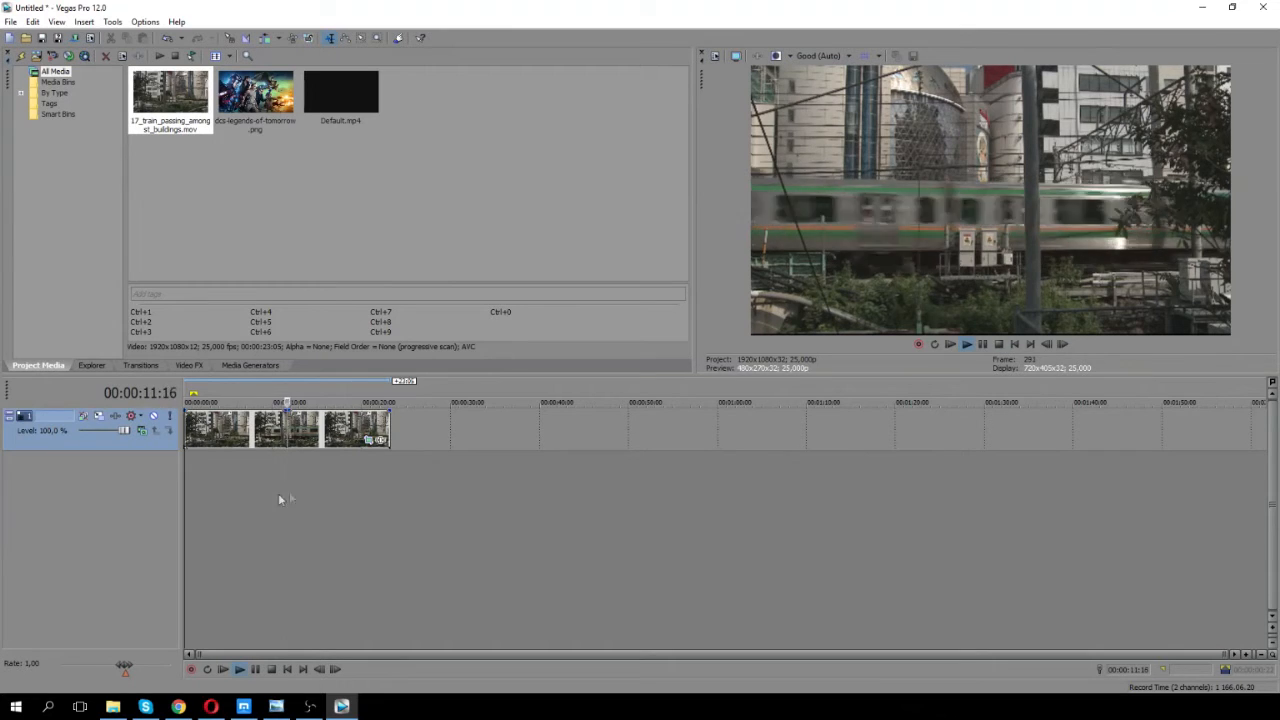
right_click(300, 424)
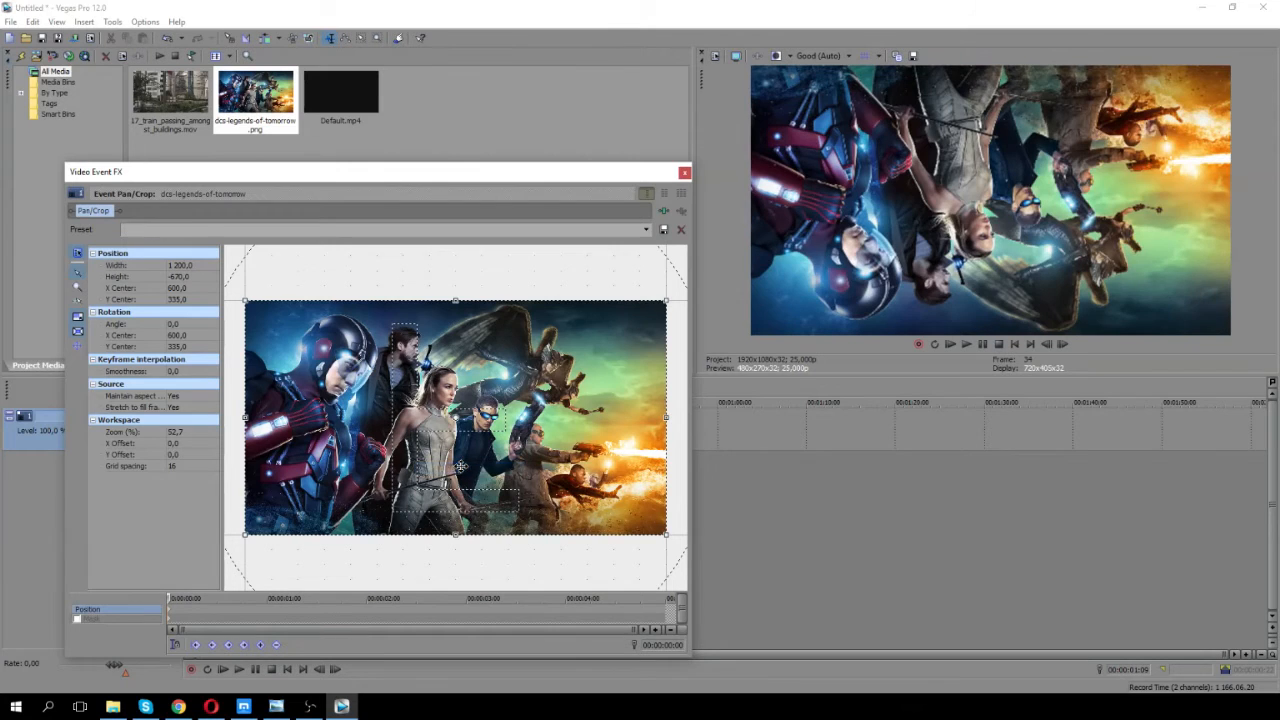
Apply Flip Vertical to the Legends poster picture and close its Pan/Crop.
right_click(460, 468)
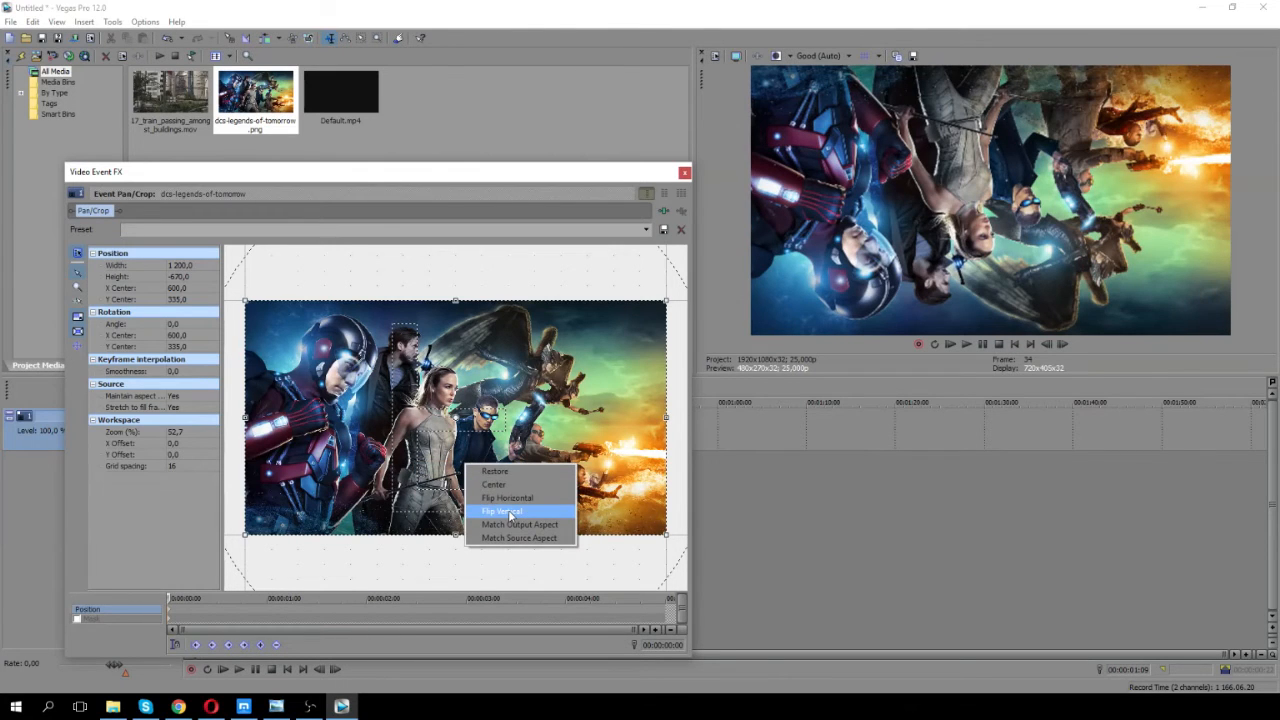
left_click(500, 512)
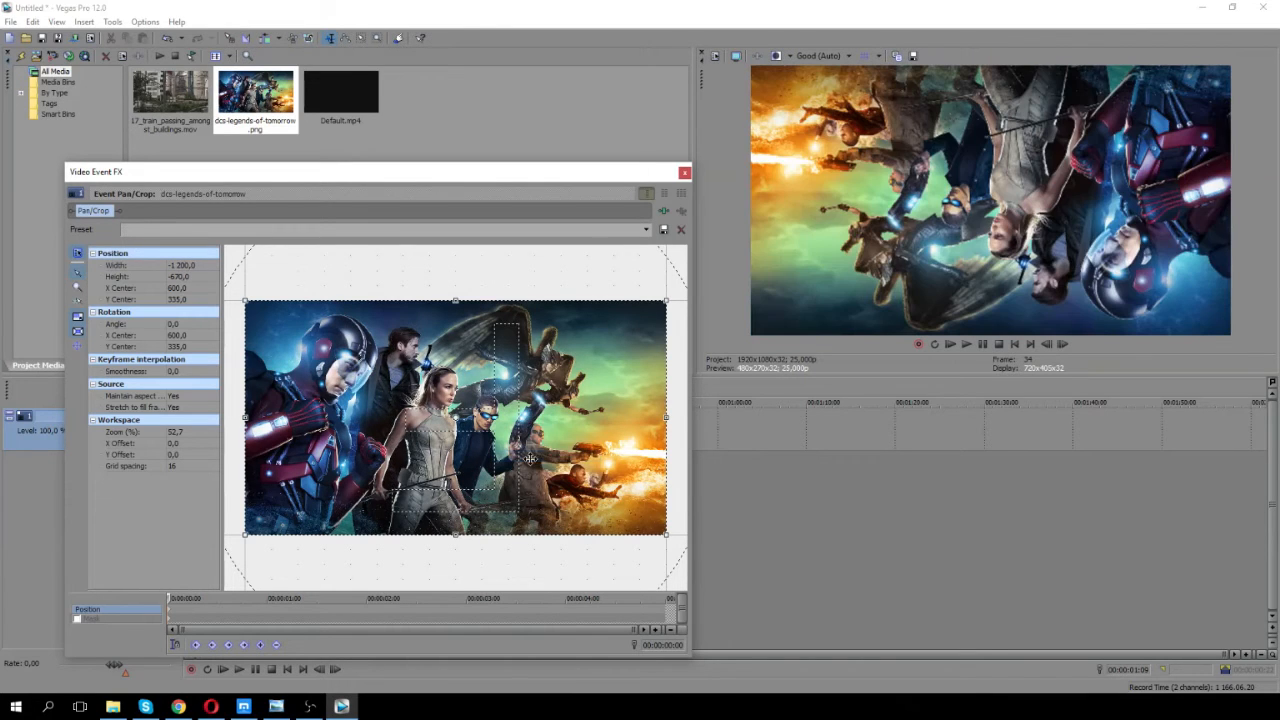
left_click(684, 172)
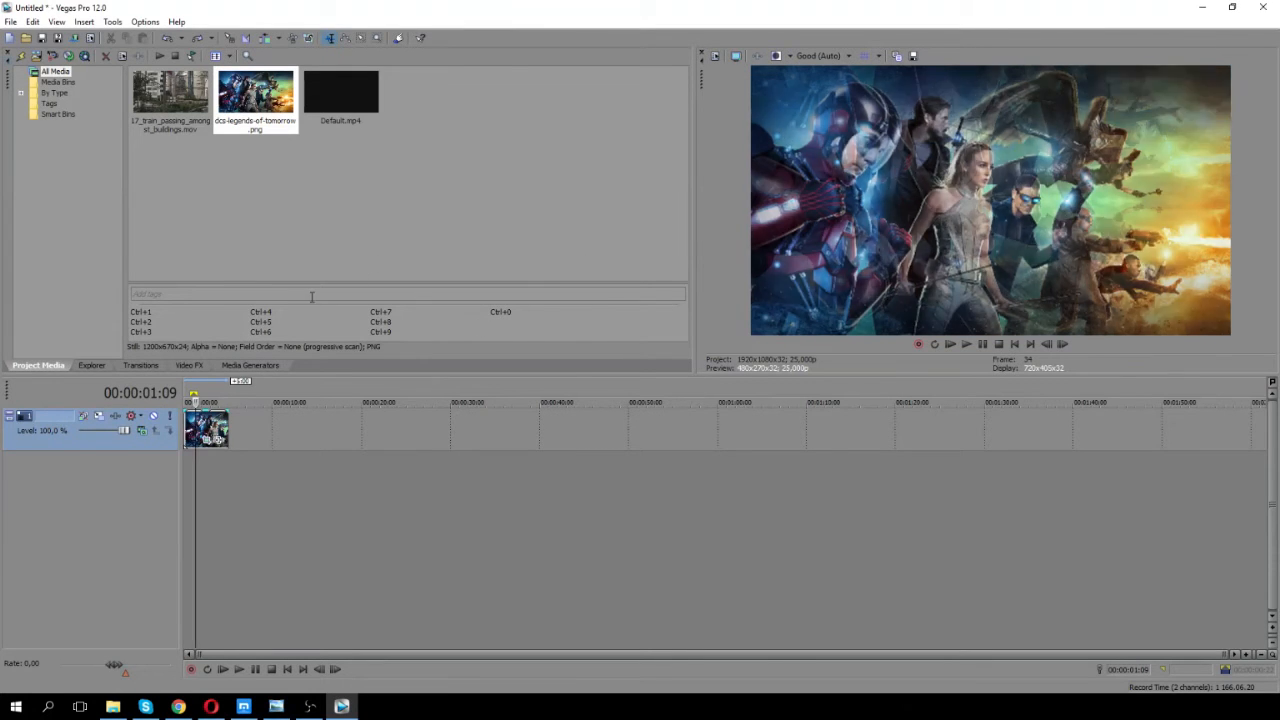
Apply Flip Vertical to the train clip so it plays upside down.
left_click(170, 96)
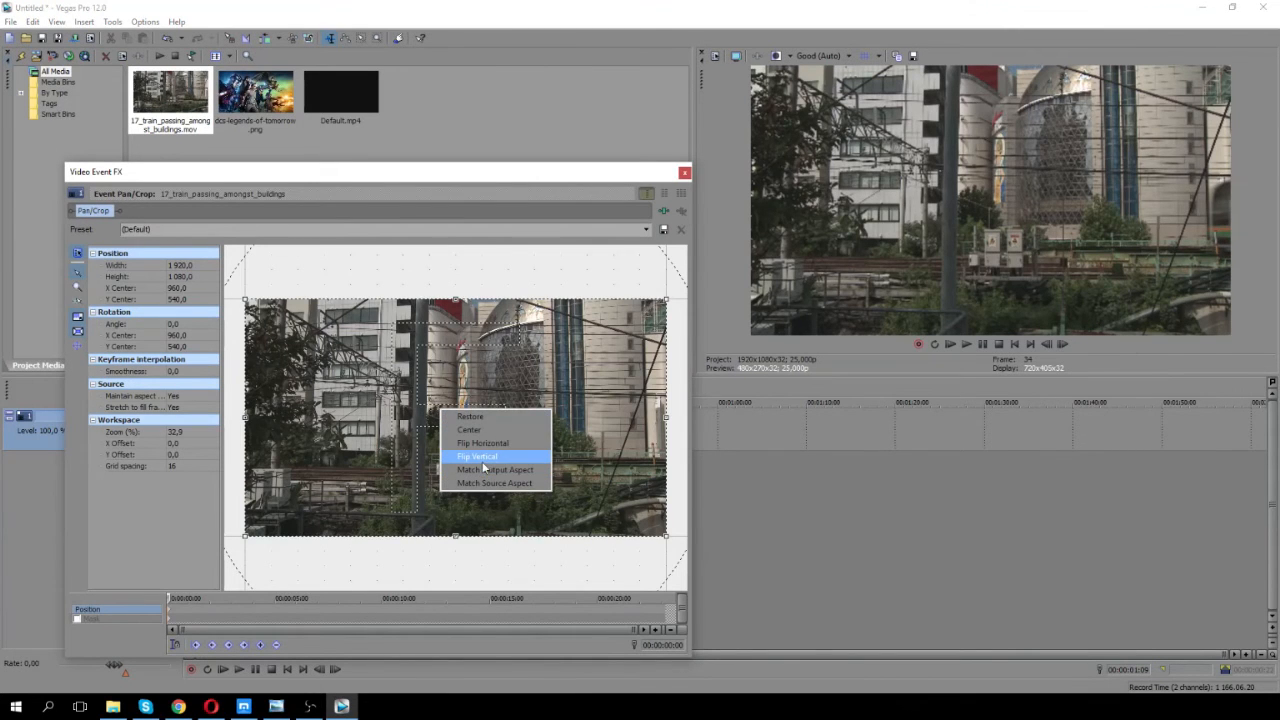
left_click(476, 456)
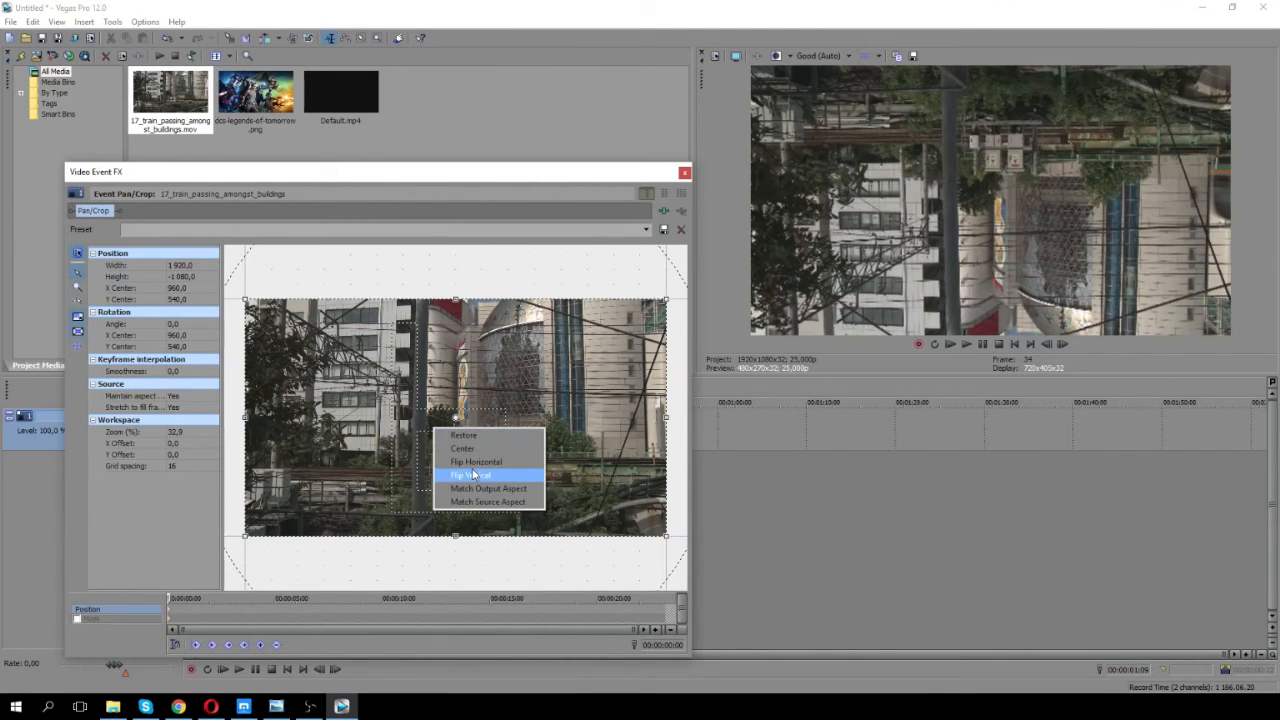